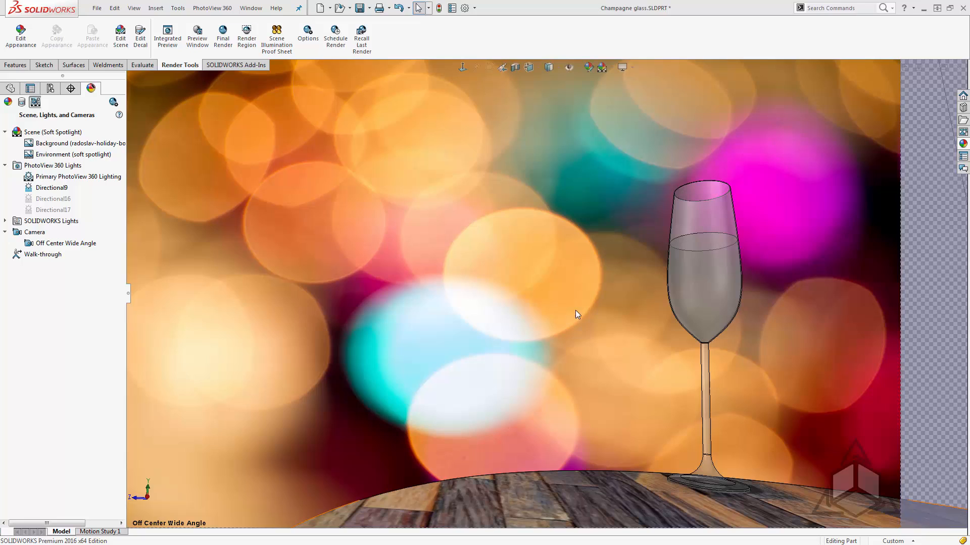
# - List the part's appearances (black satin plastic, clear glass, white wine) and select the glass body
pyautogui.click(8, 89)
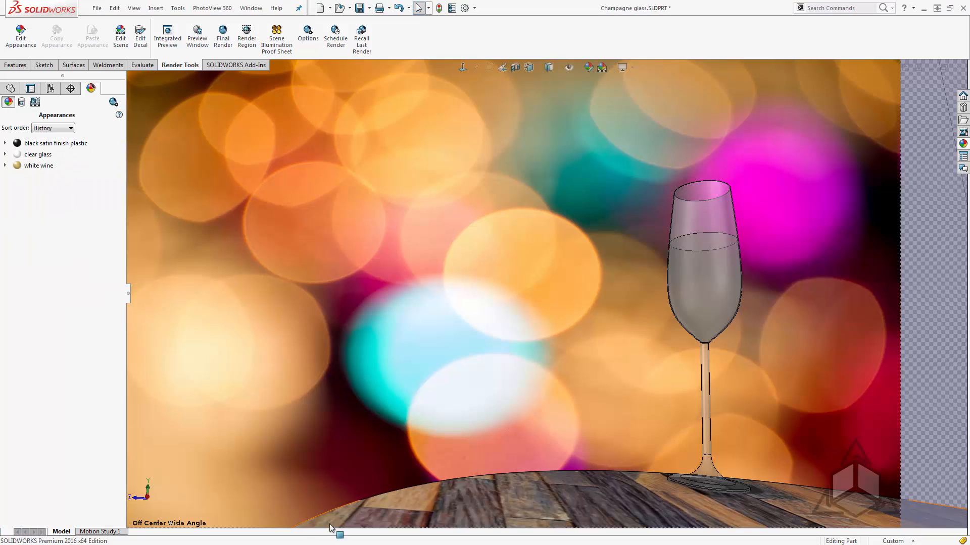
pyautogui.moveTo(495, 498)
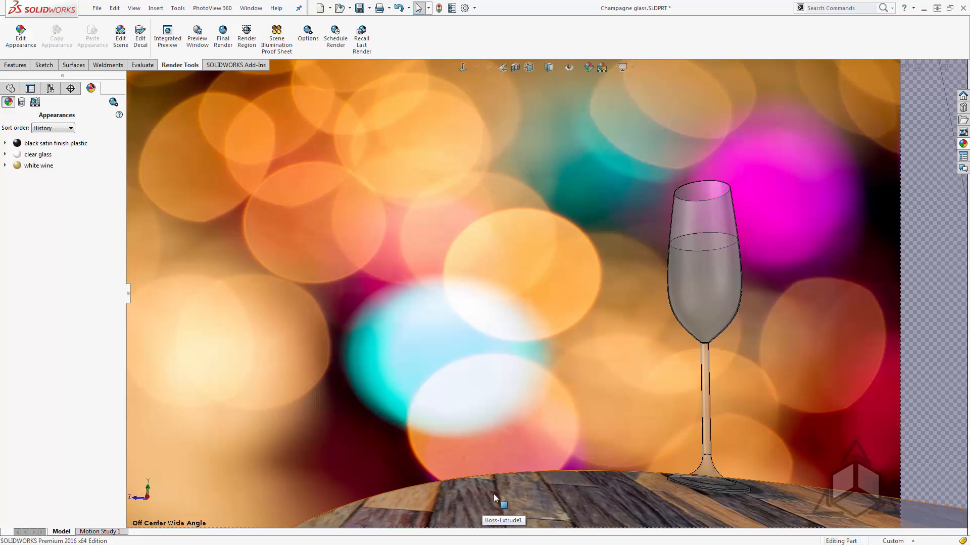
pyautogui.moveTo(498, 518)
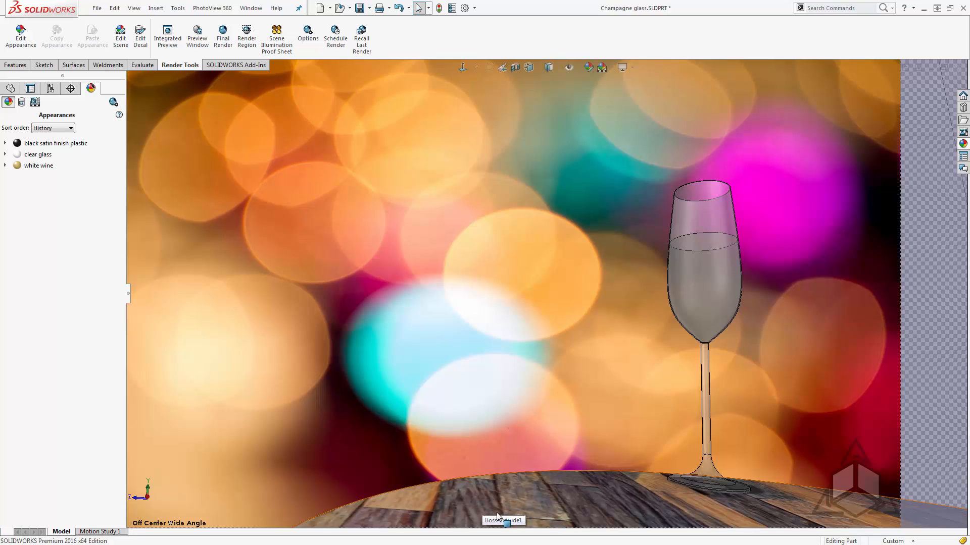
pyautogui.moveTo(250, 205)
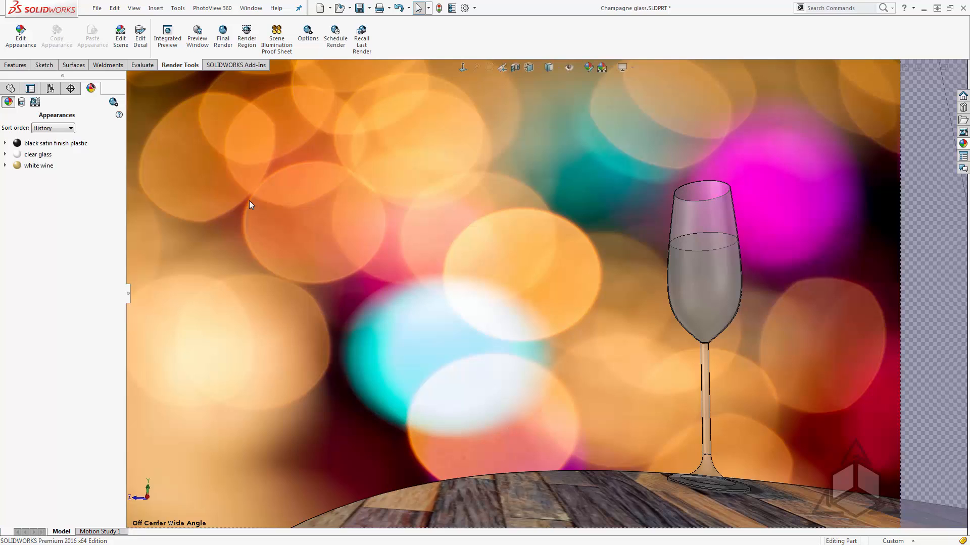
pyautogui.moveTo(35, 178)
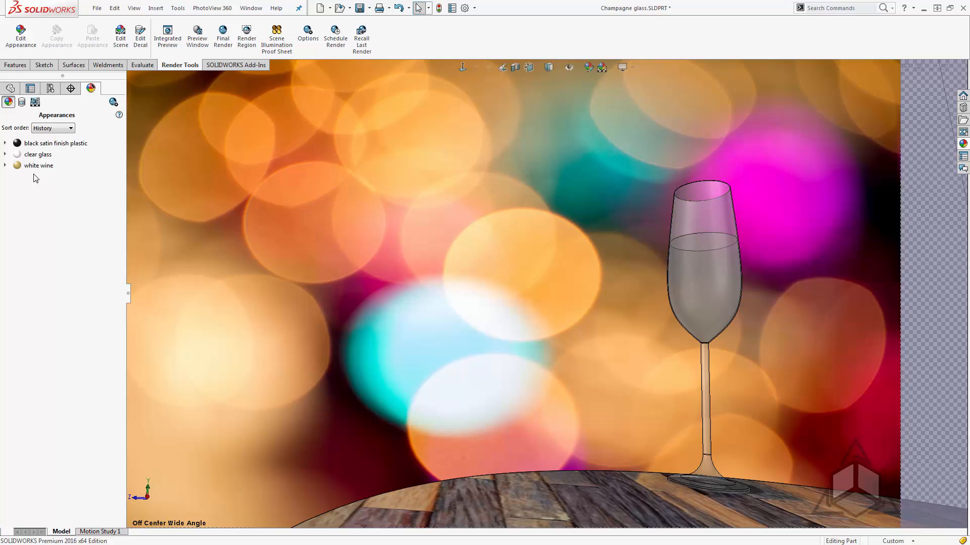
pyautogui.click(699, 248)
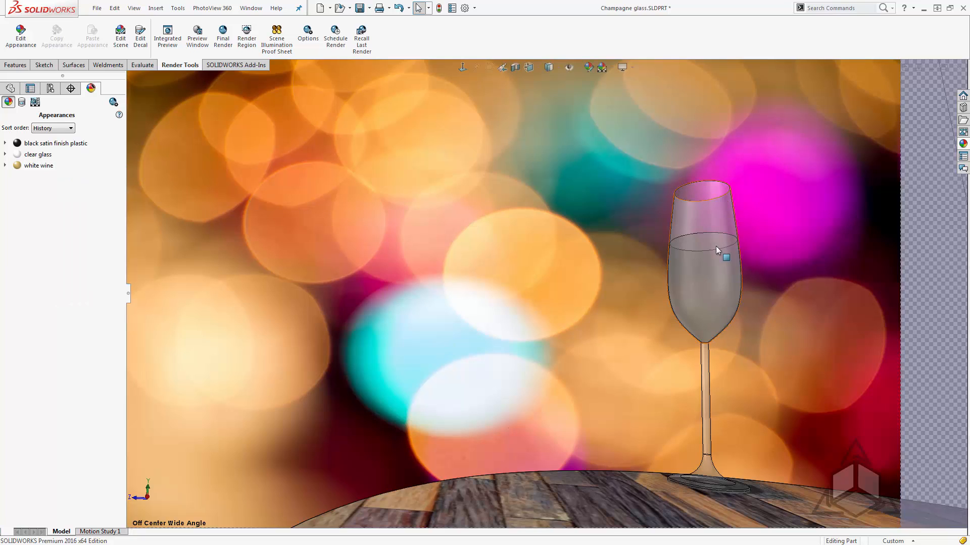
pyautogui.moveTo(685, 281)
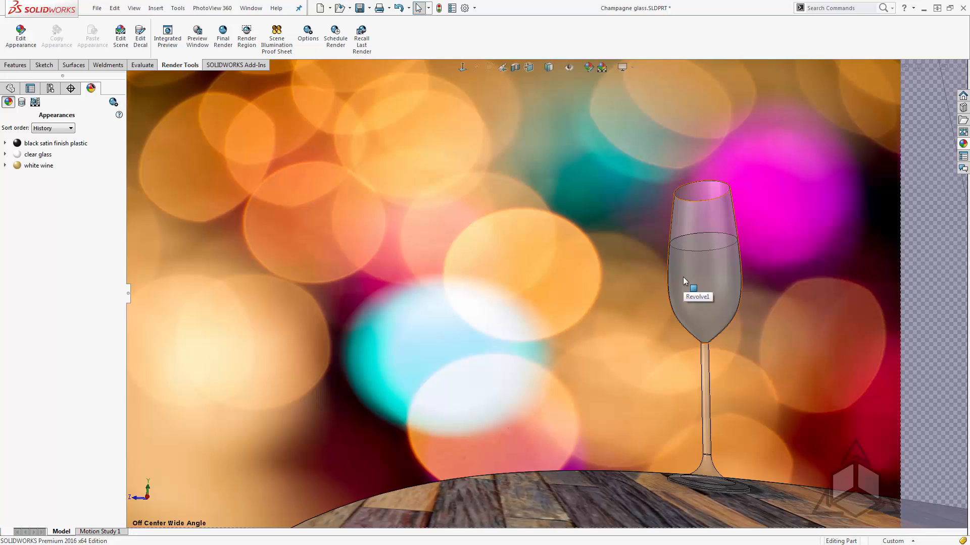
pyautogui.moveTo(684, 282)
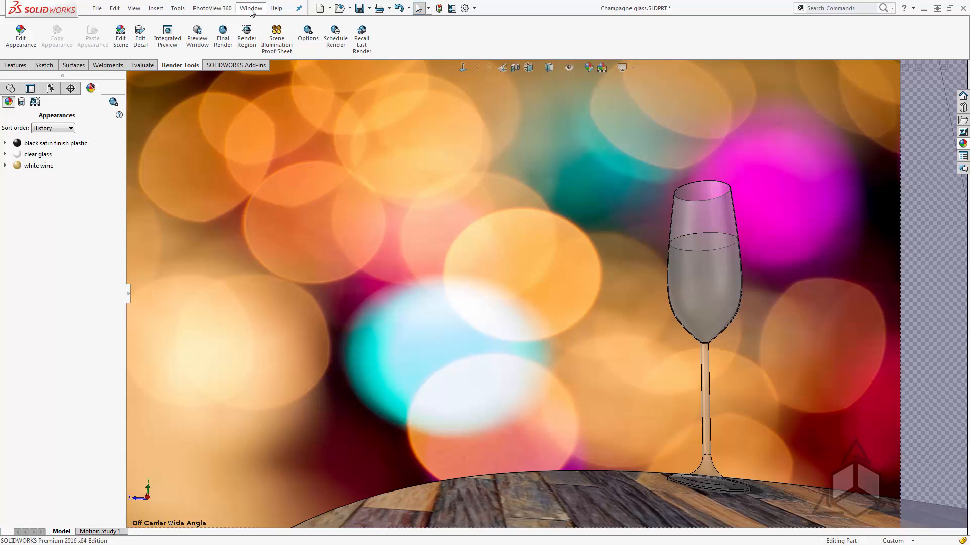
pyautogui.click(250, 7)
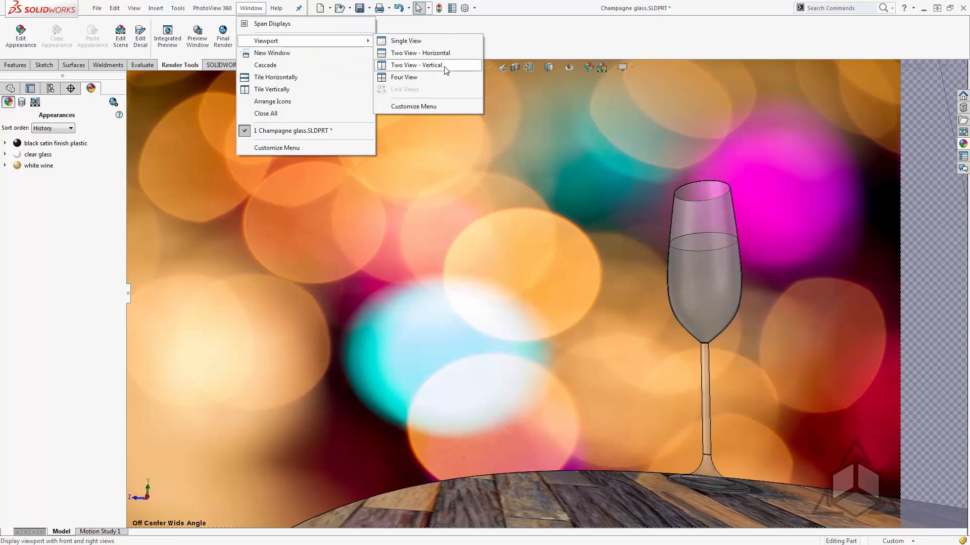
pyautogui.moveTo(444, 76)
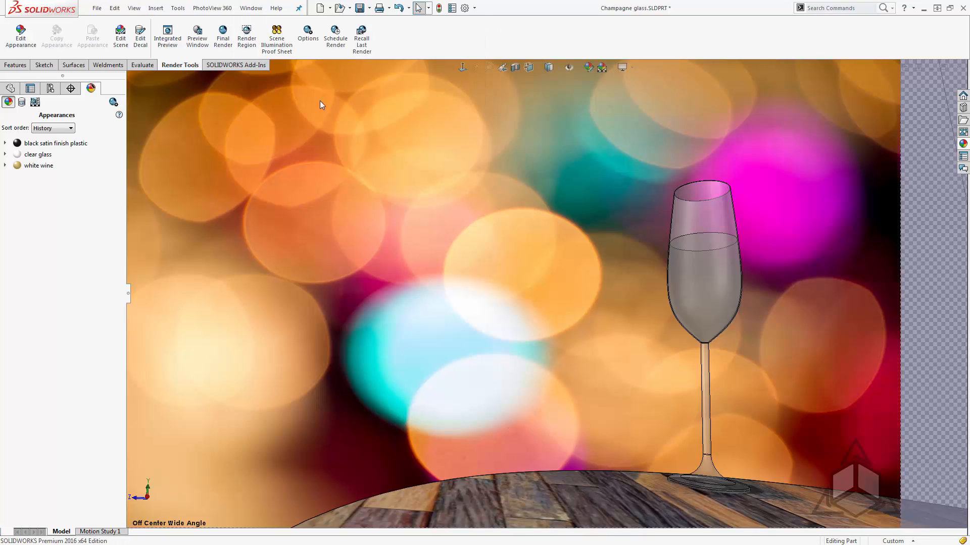
pyautogui.moveTo(167, 35)
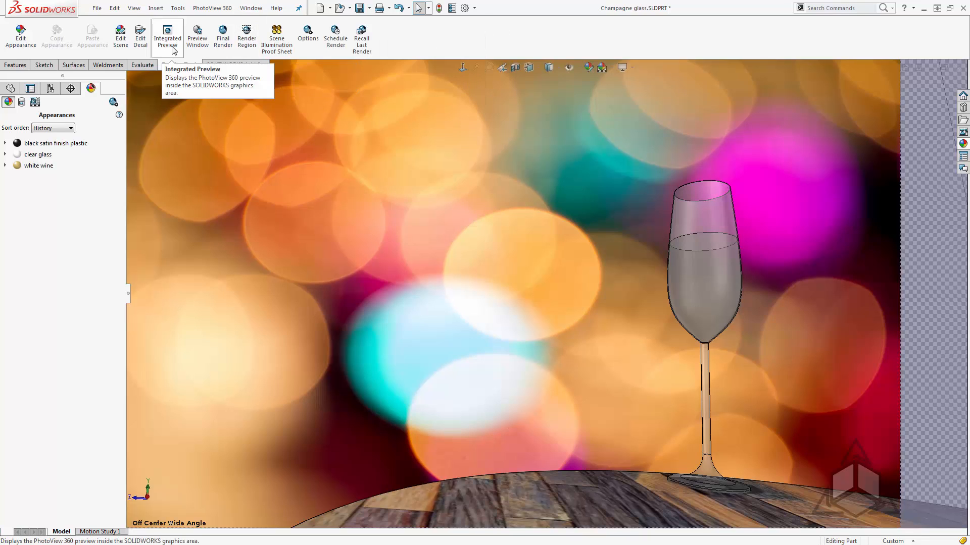
pyautogui.moveTo(666, 301)
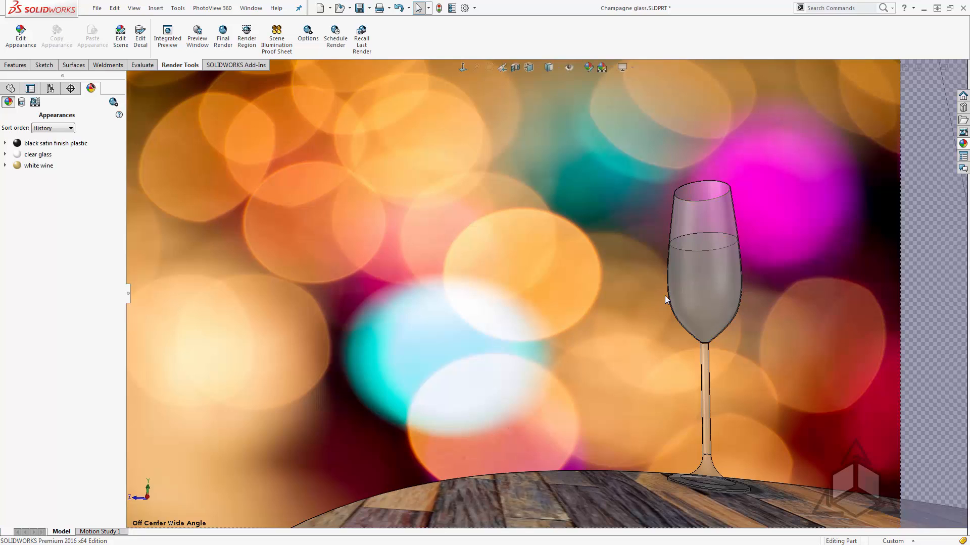
pyautogui.moveTo(197, 37)
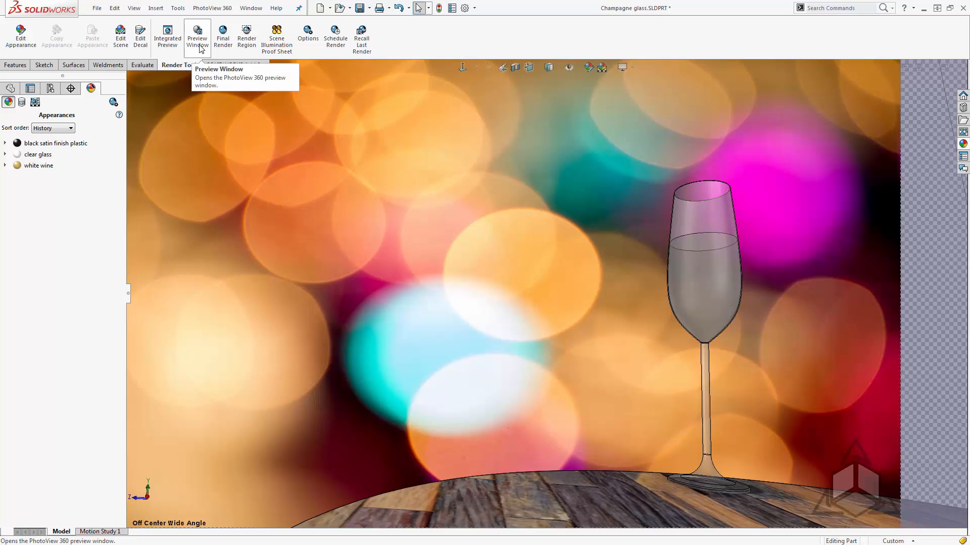
pyautogui.click(196, 37)
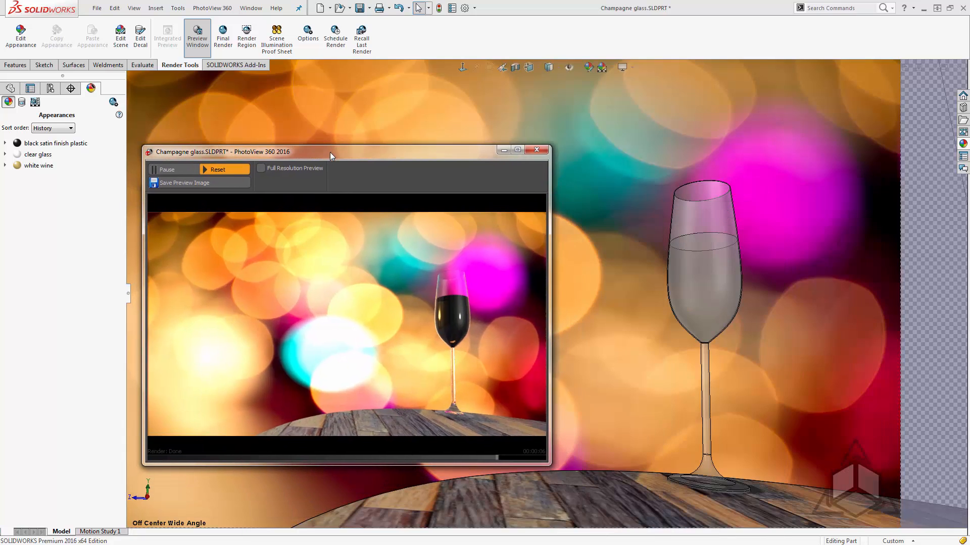
pyautogui.click(686, 266)
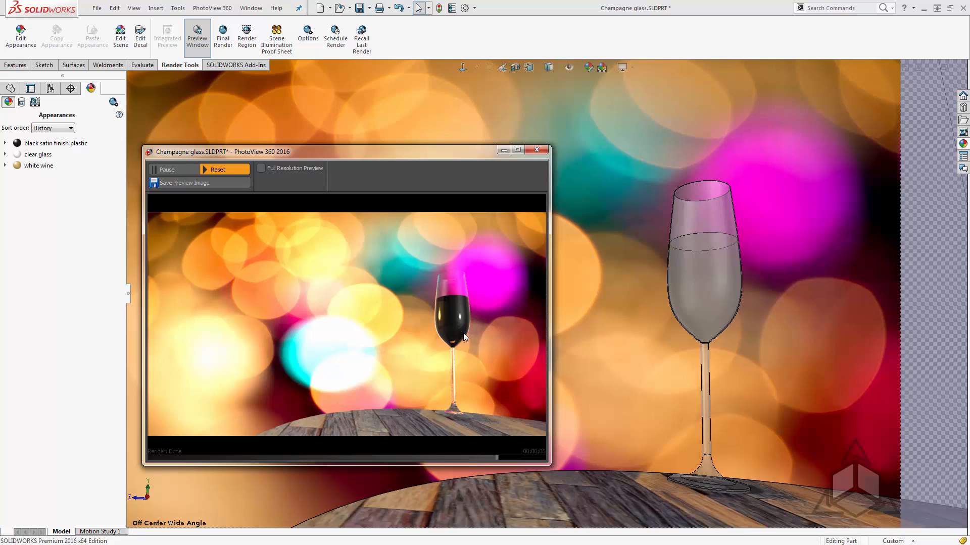
pyautogui.moveTo(458, 338)
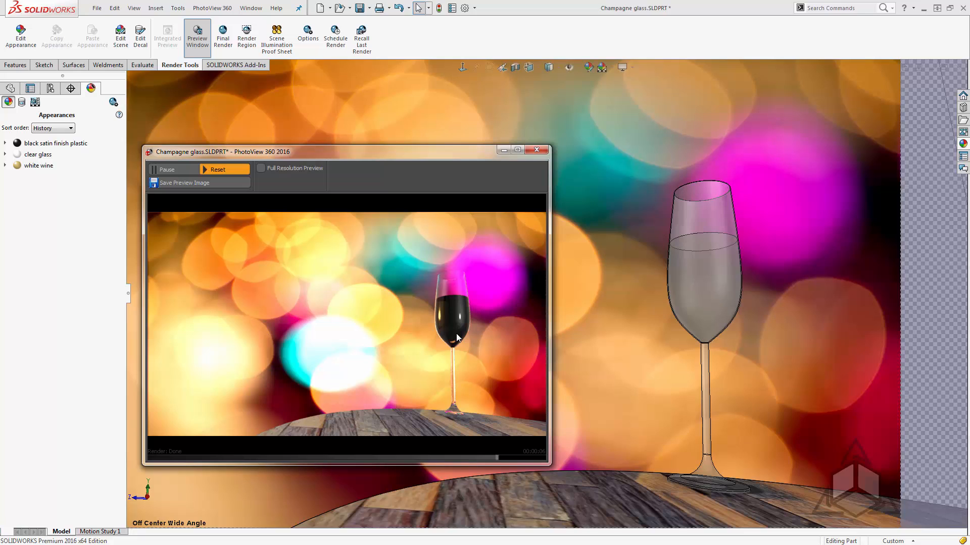
pyautogui.moveTo(476, 219)
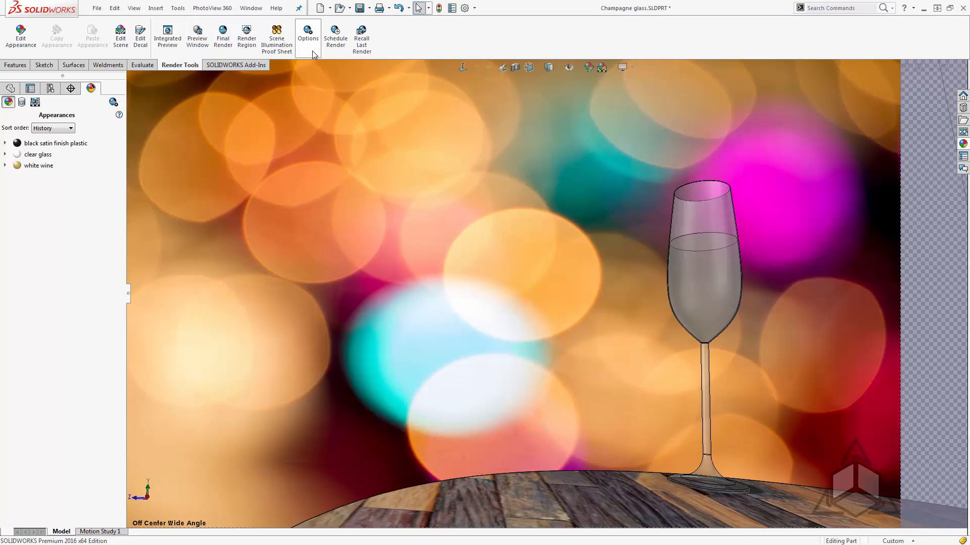
# - Review PhotoView 360 options with Good preview and Maximum final quality, then accept them
pyautogui.click(308, 36)
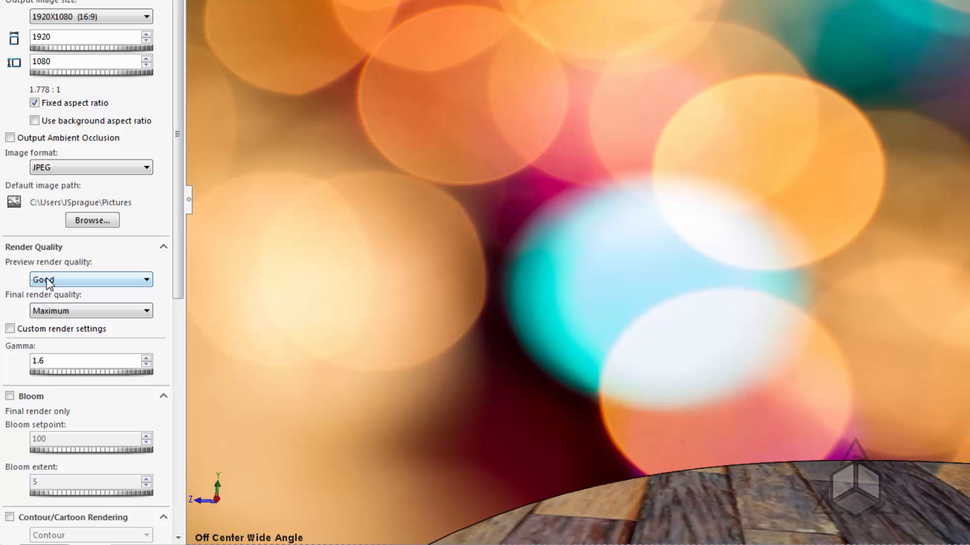
pyautogui.moveTo(91, 272)
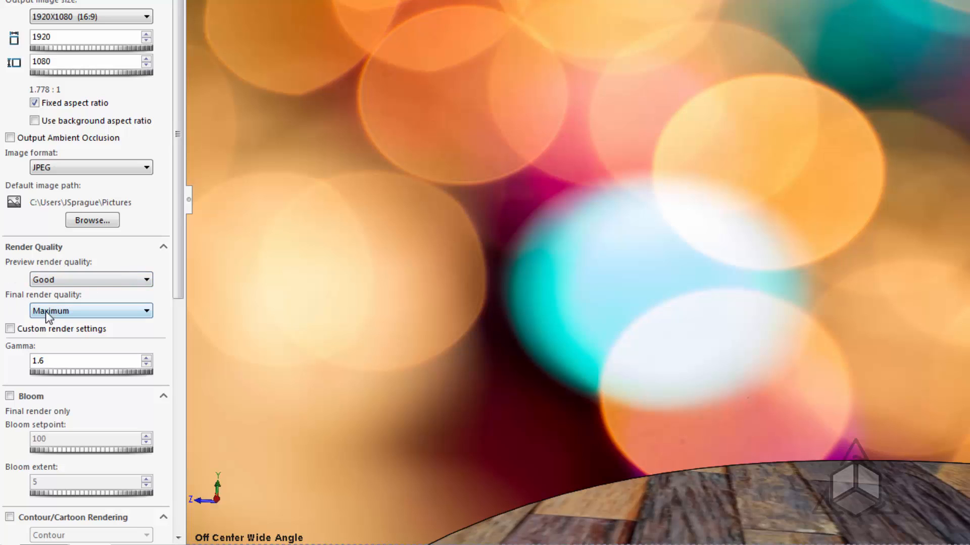
pyautogui.moveTo(84, 317)
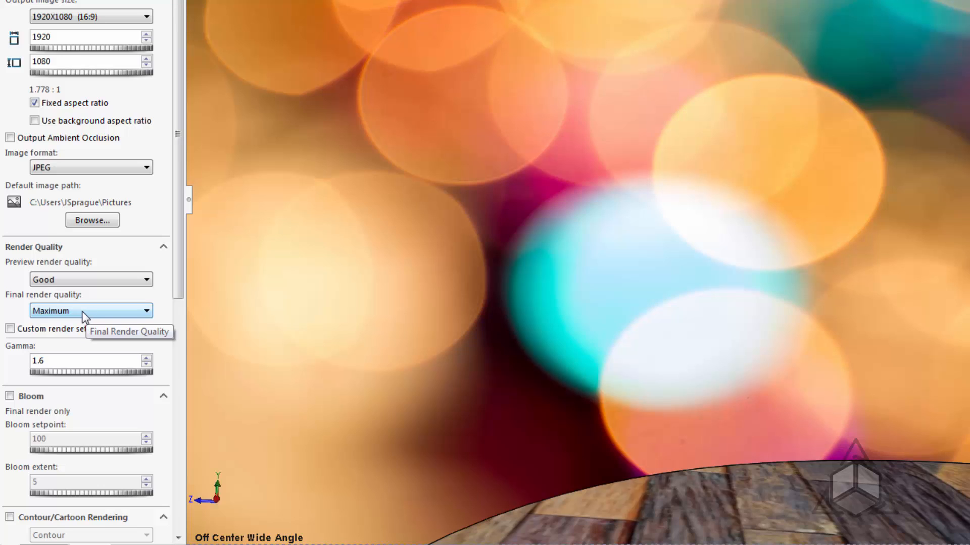
pyautogui.moveTo(85, 317)
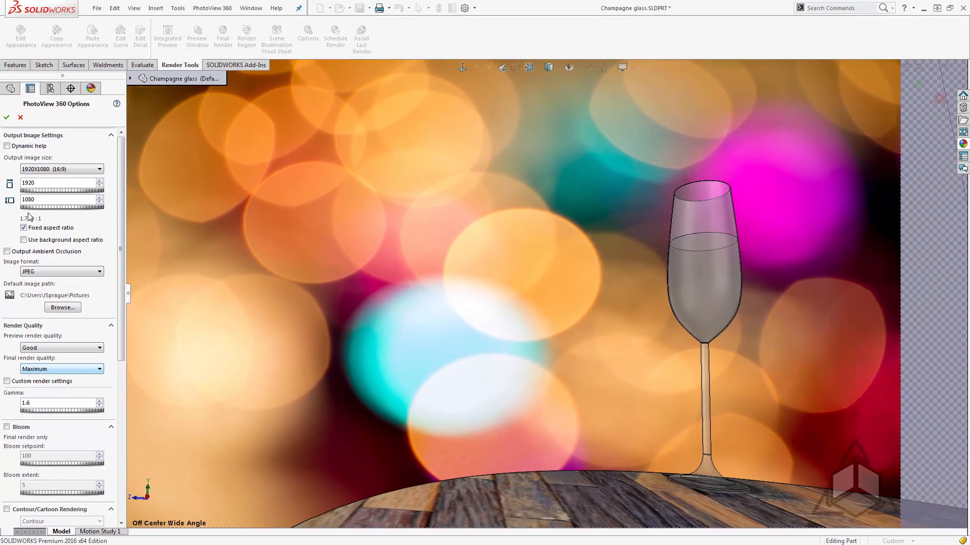
pyautogui.click(6, 117)
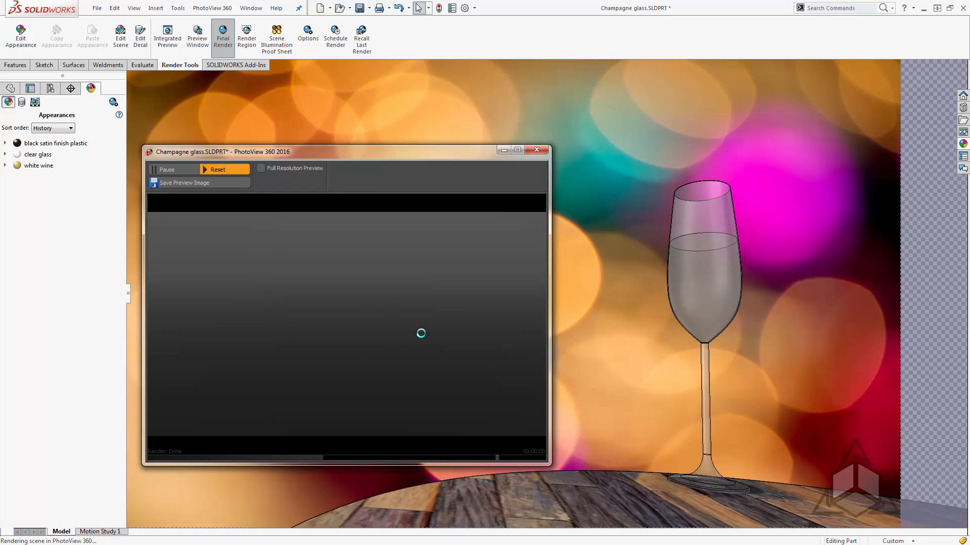
# - Run the 1920x1080 final render of the champagne glass and bring its window forward
pyautogui.click(223, 37)
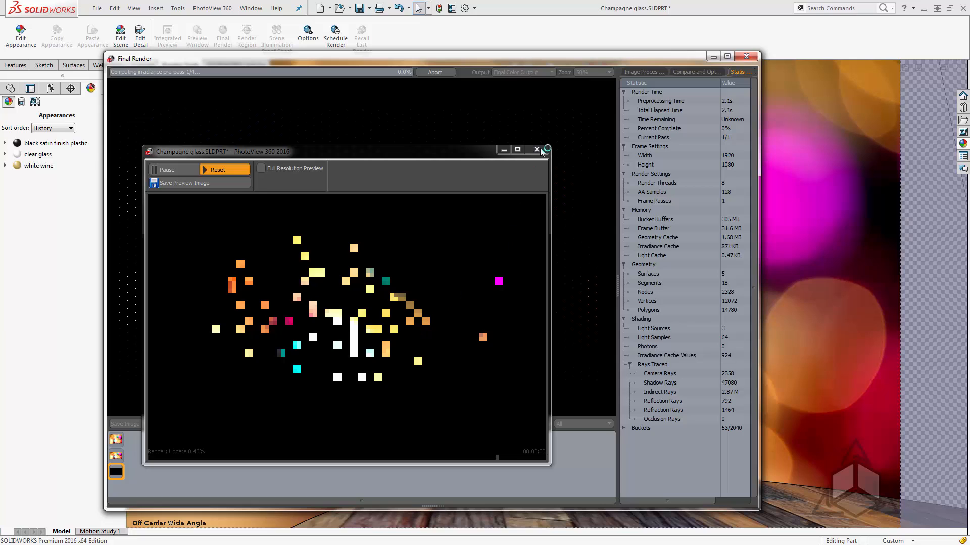
pyautogui.click(535, 151)
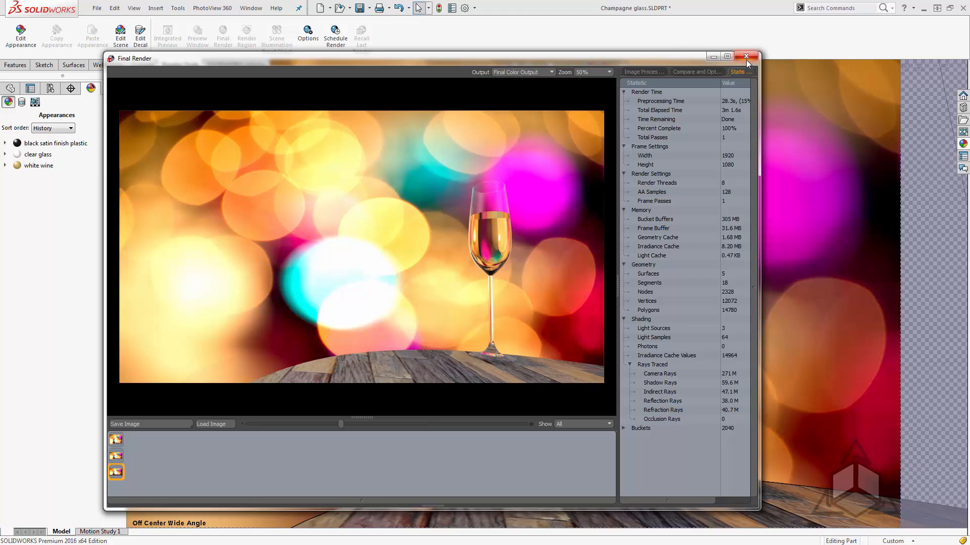
# - Close the Final Render and Preview windows and reopen the PhotoView 360 Options
pyautogui.click(746, 56)
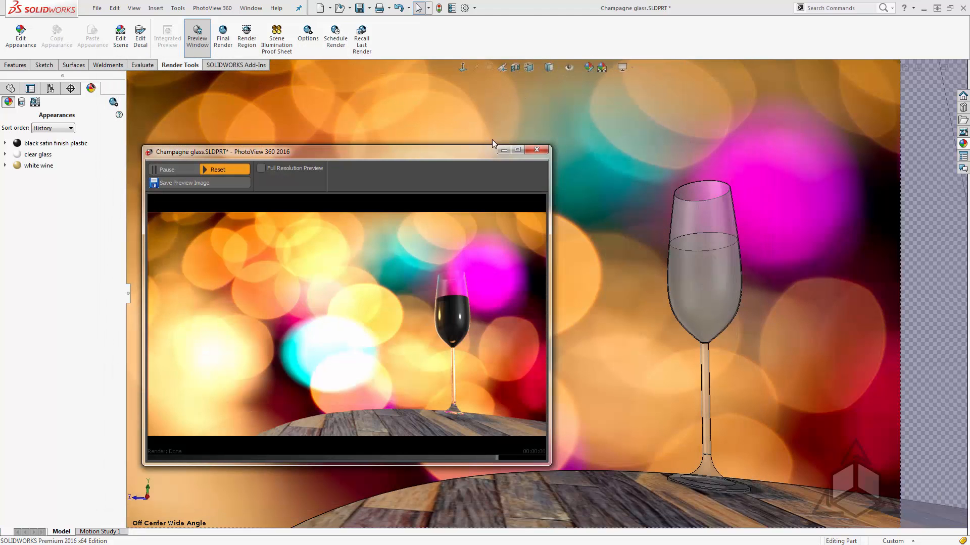
pyautogui.click(534, 151)
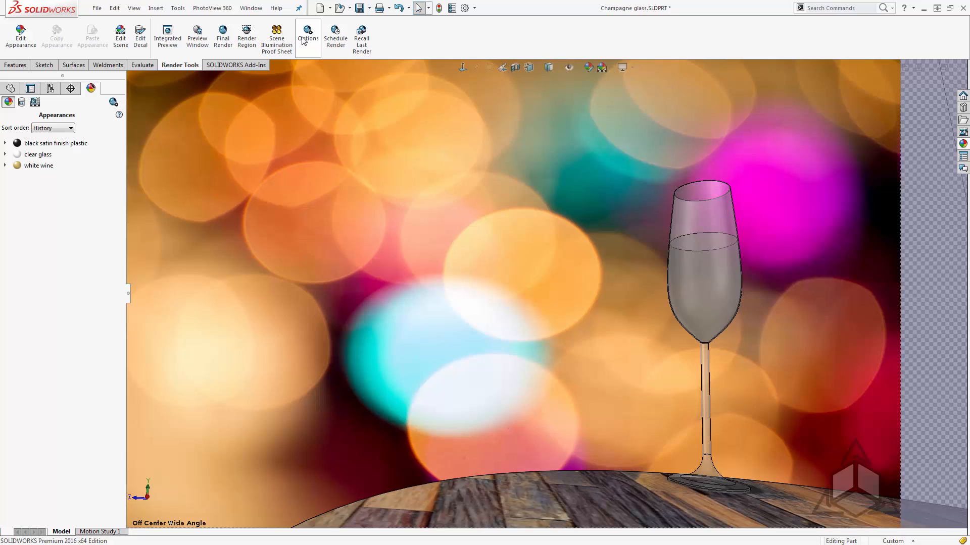
pyautogui.click(307, 36)
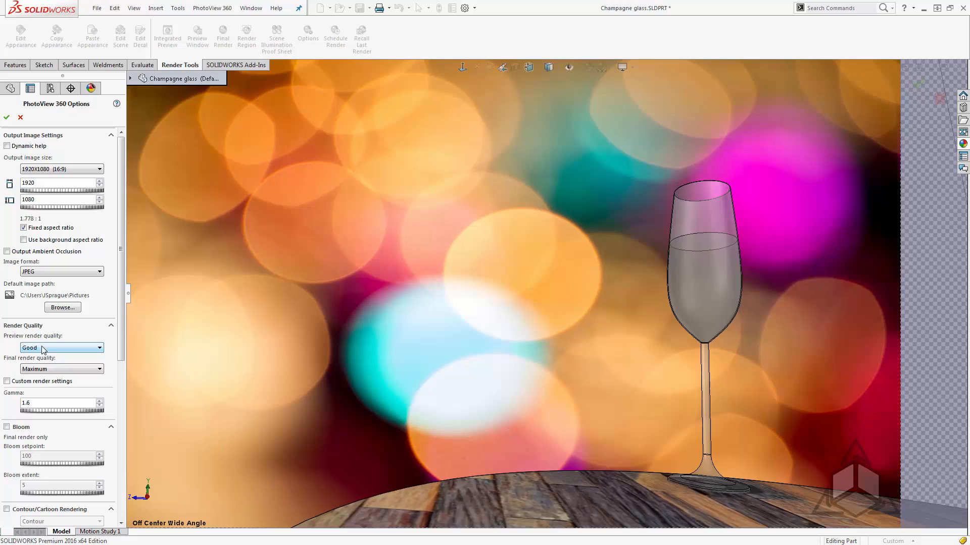
pyautogui.moveTo(31, 355)
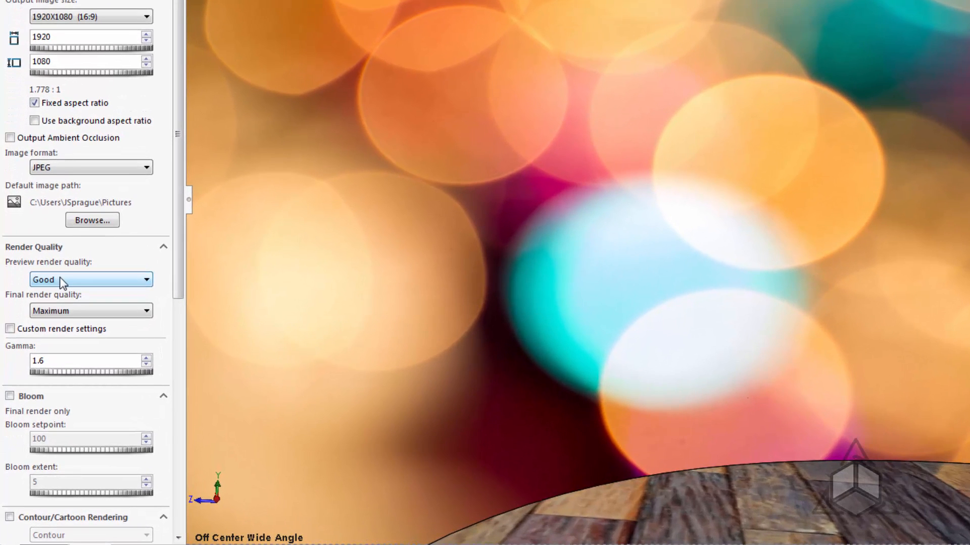
# - Enable custom render settings with 10 reflections and refractions, and set final quality to Maximum
pyautogui.click(90, 310)
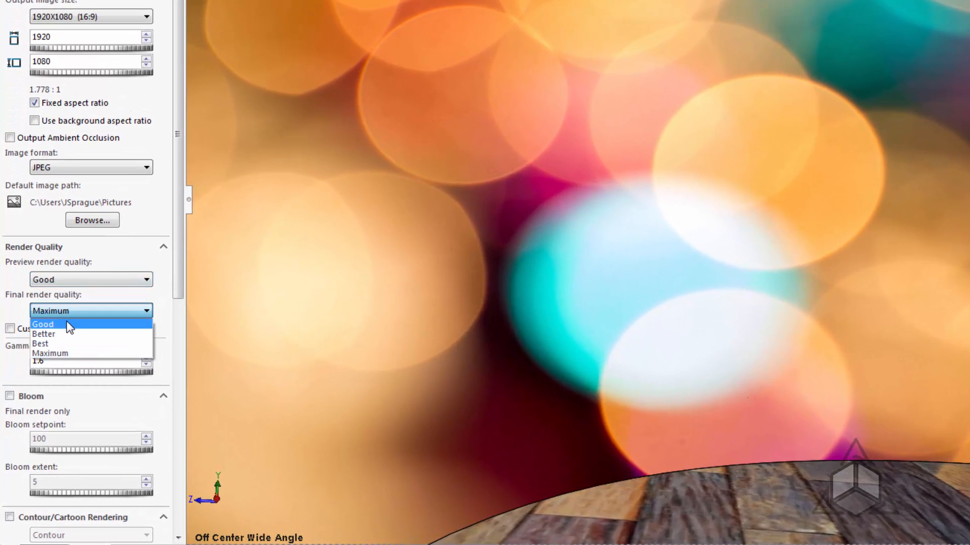
pyautogui.click(44, 324)
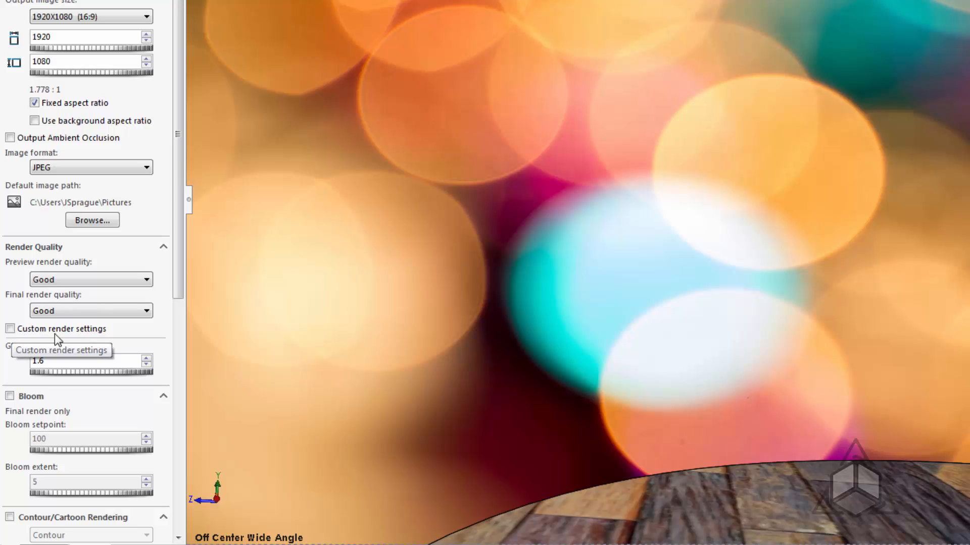
pyautogui.click(9, 328)
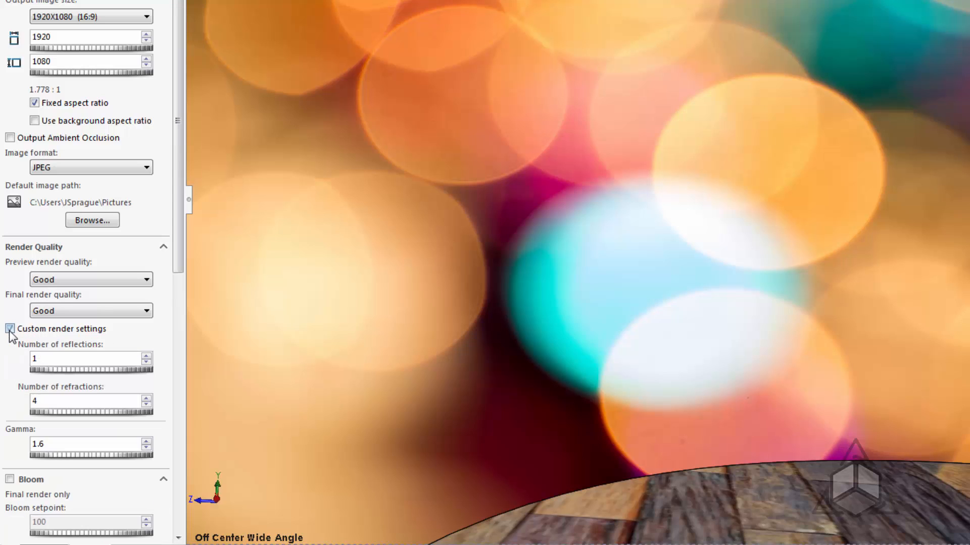
pyautogui.click(10, 328)
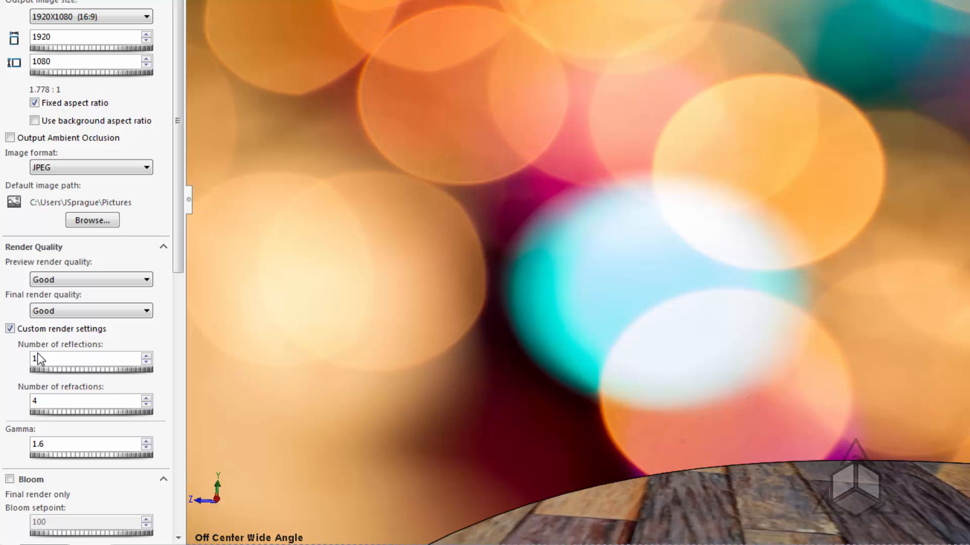
pyautogui.moveTo(33, 388)
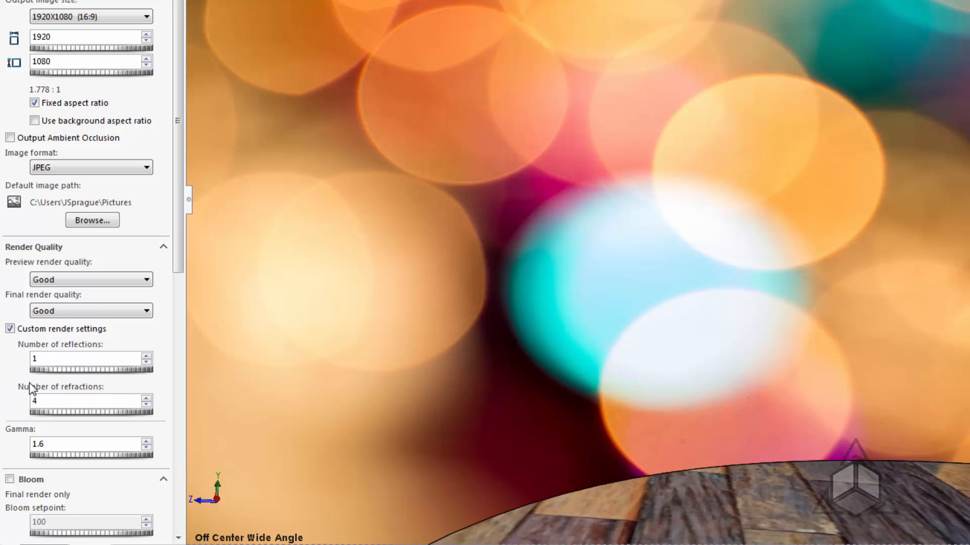
pyautogui.moveTo(61, 391)
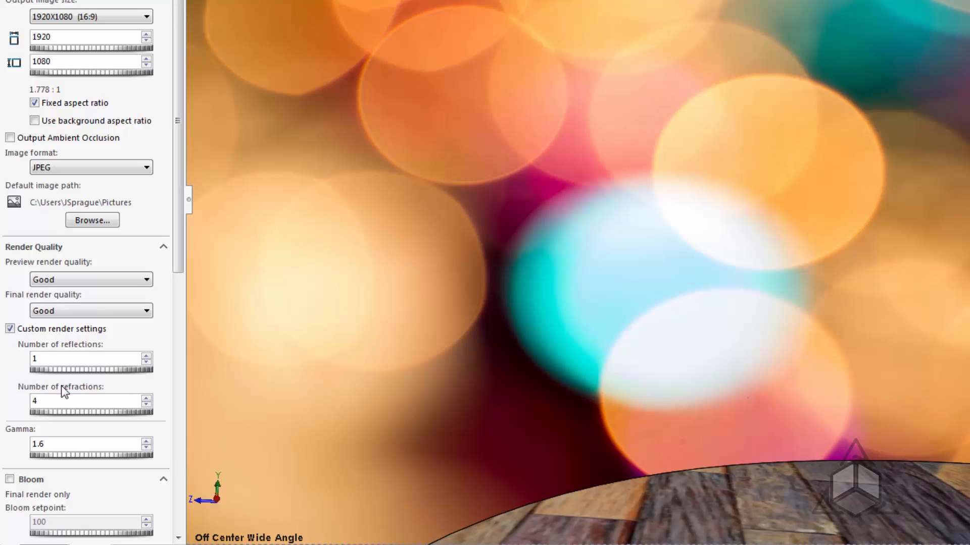
pyautogui.moveTo(52, 340)
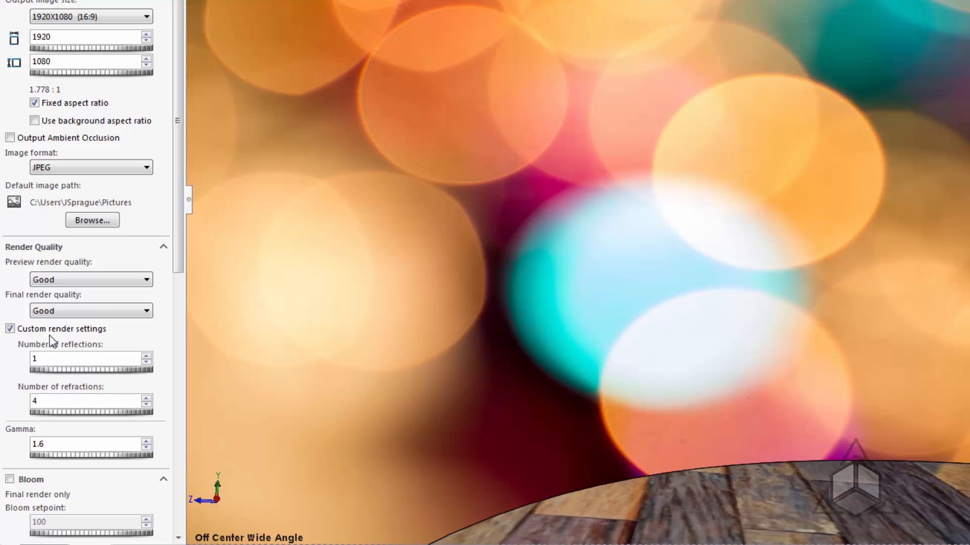
pyautogui.moveTo(23, 405)
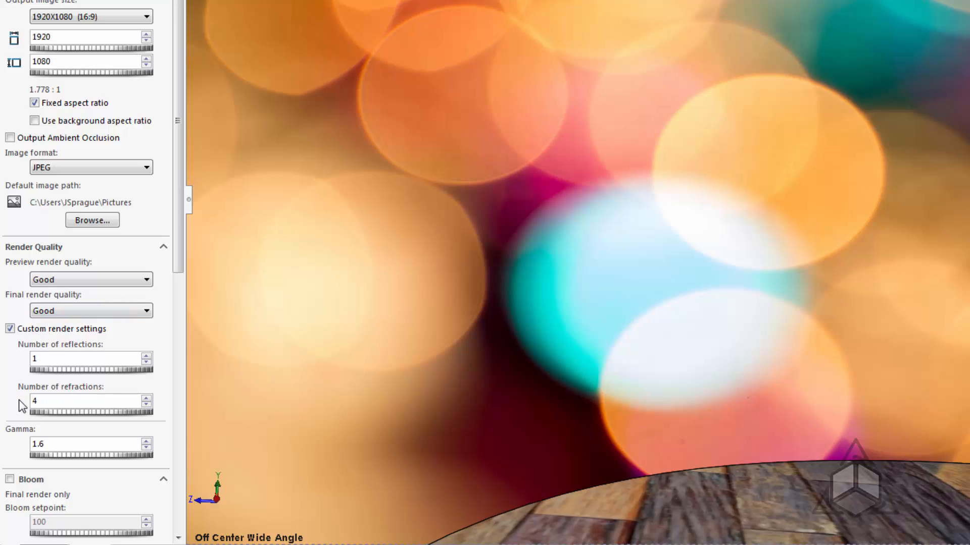
pyautogui.moveTo(23, 338)
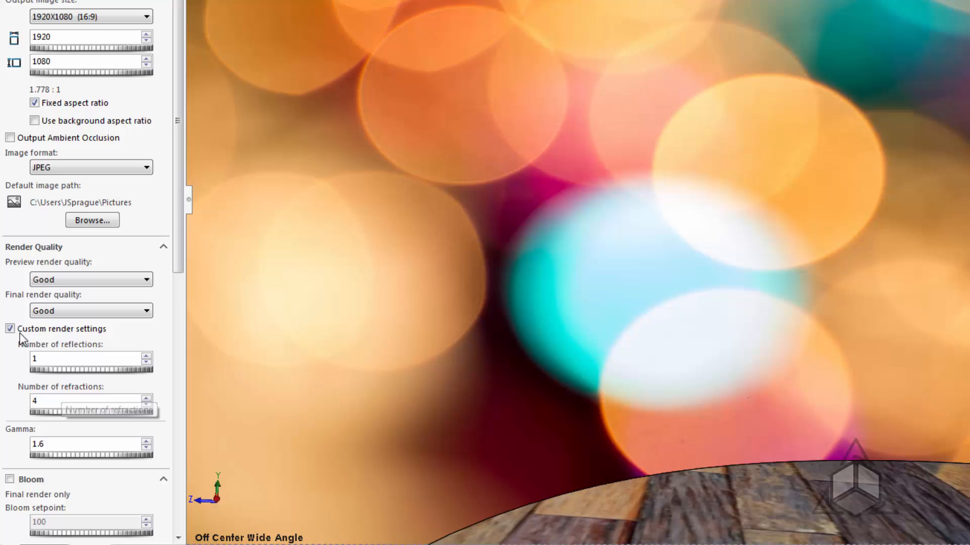
pyautogui.click(90, 311)
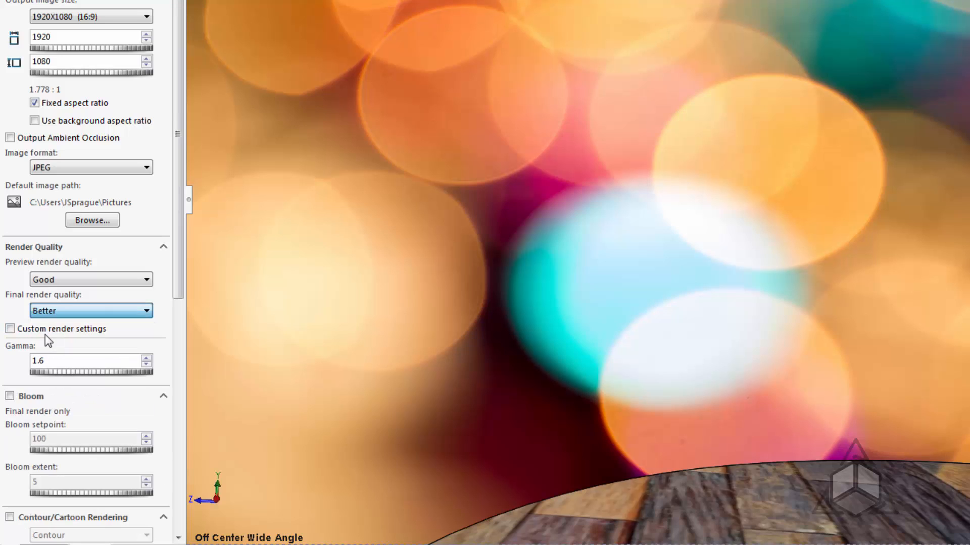
pyautogui.click(9, 328)
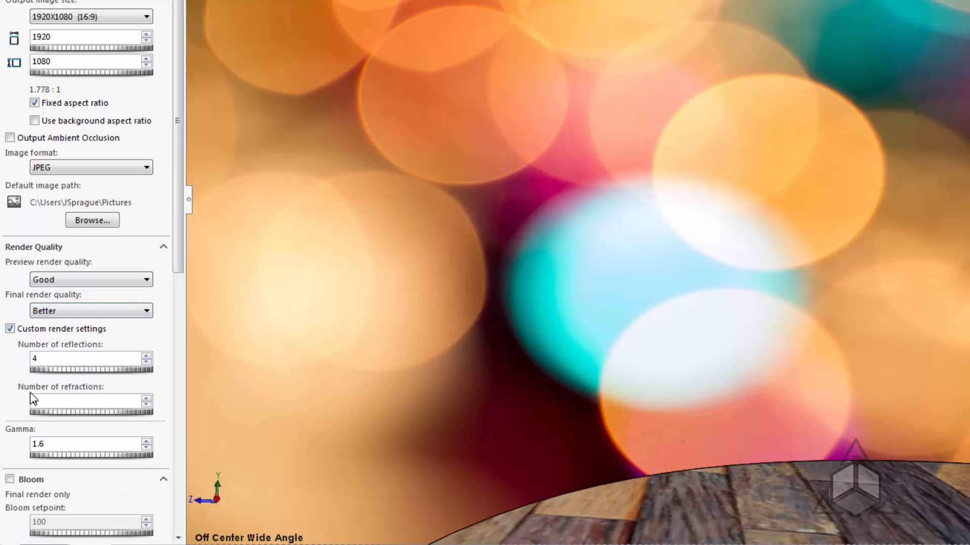
pyautogui.click(145, 311)
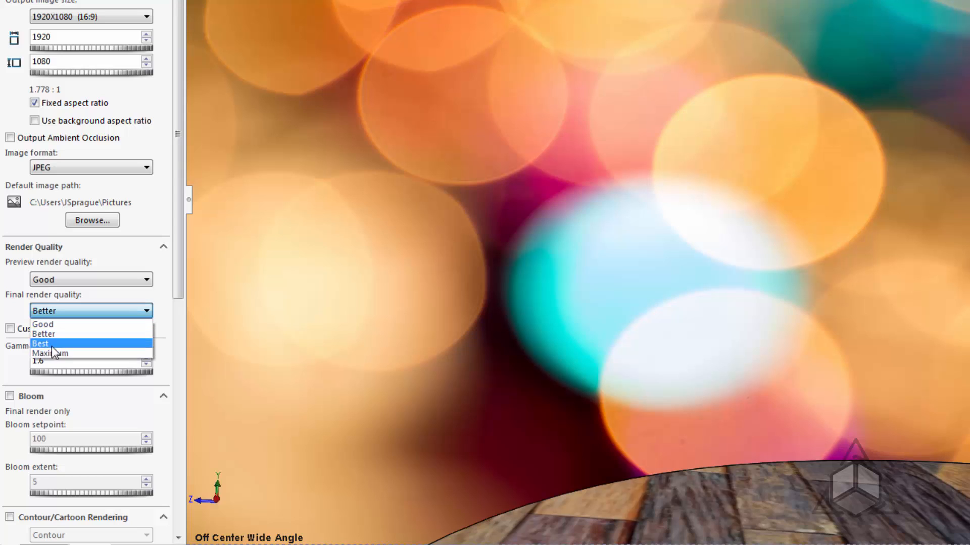
pyautogui.click(49, 353)
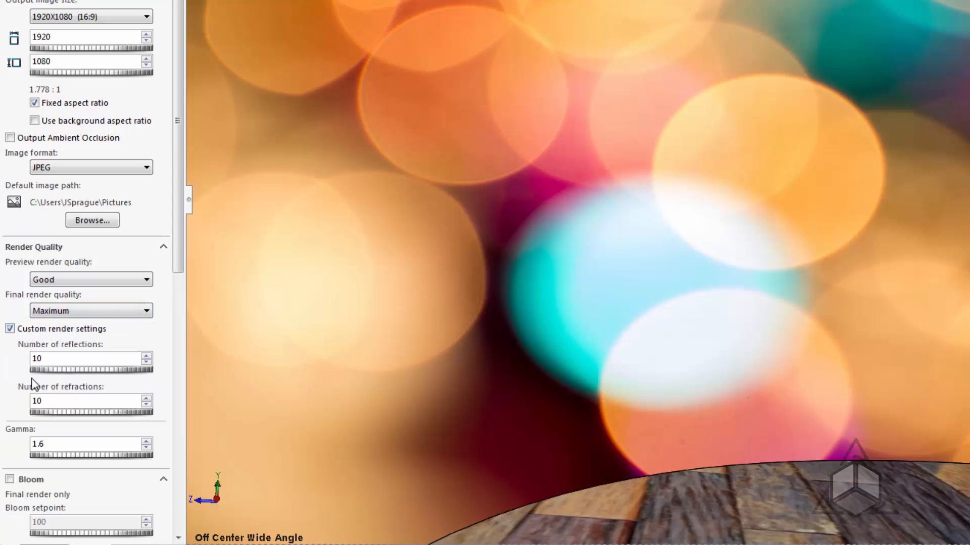
pyautogui.moveTo(25, 399)
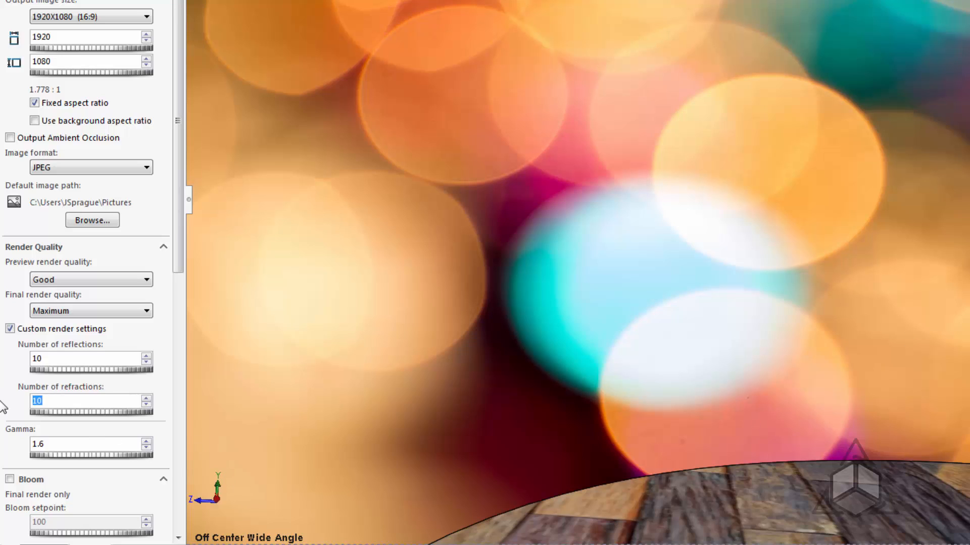
pyautogui.moveTo(12, 402)
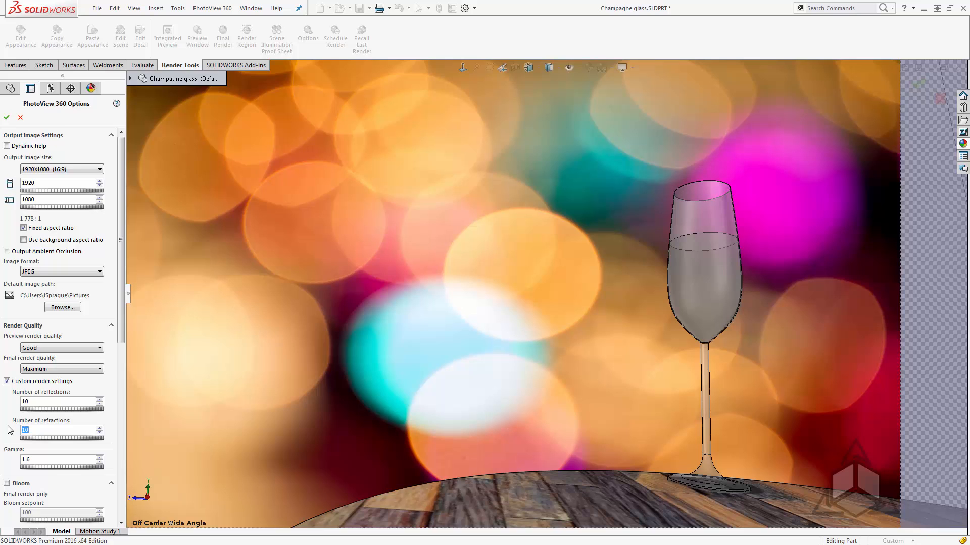
# - Apply the new render options and recall the last finished 1920x1080 glass render
pyautogui.click(91, 88)
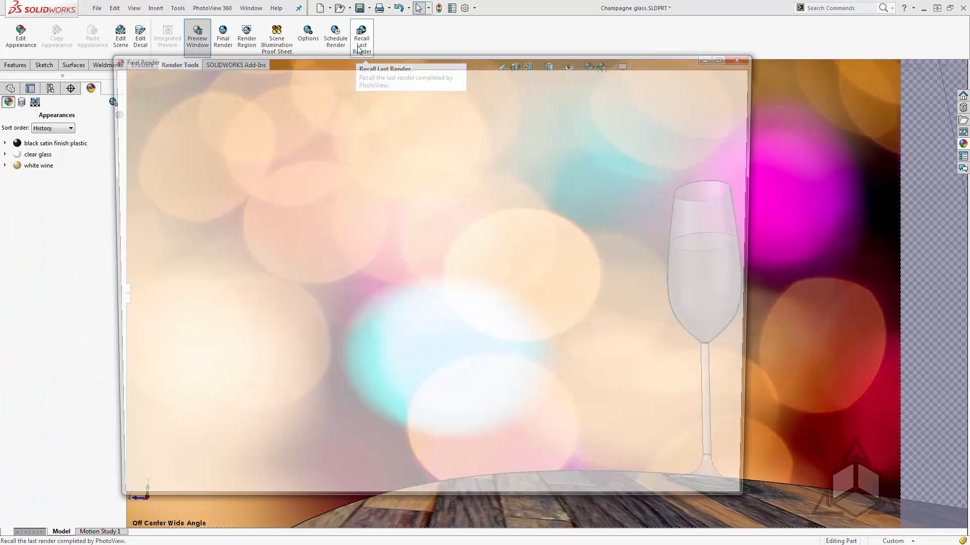
pyautogui.click(361, 37)
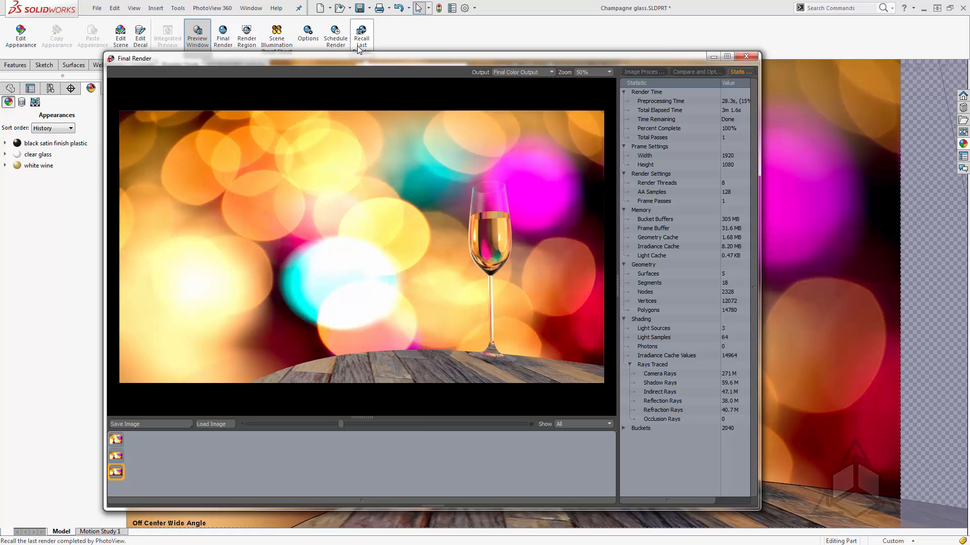